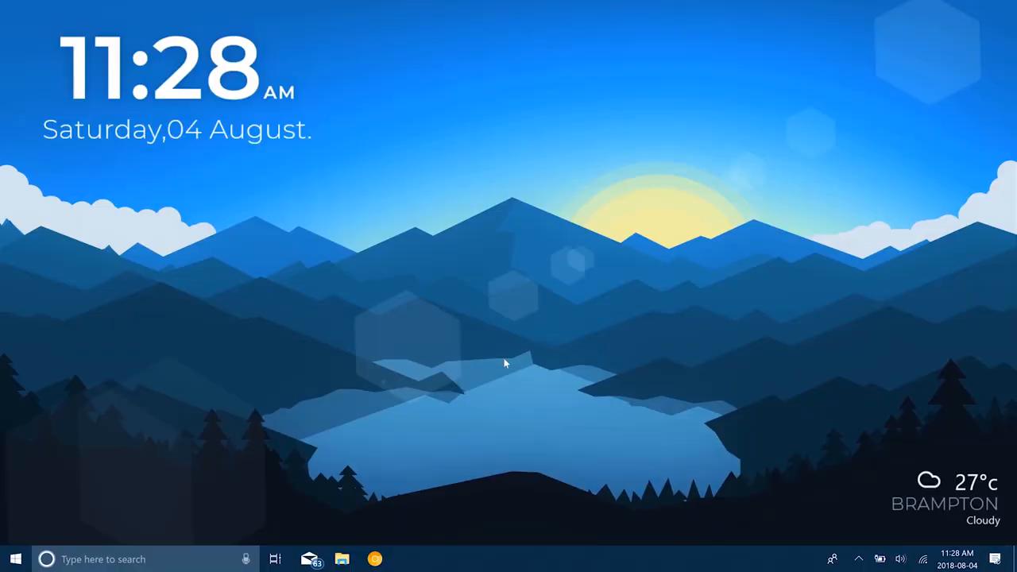
Review the Core tuning settings, then start the CPU stress test at default settings
click(14, 560)
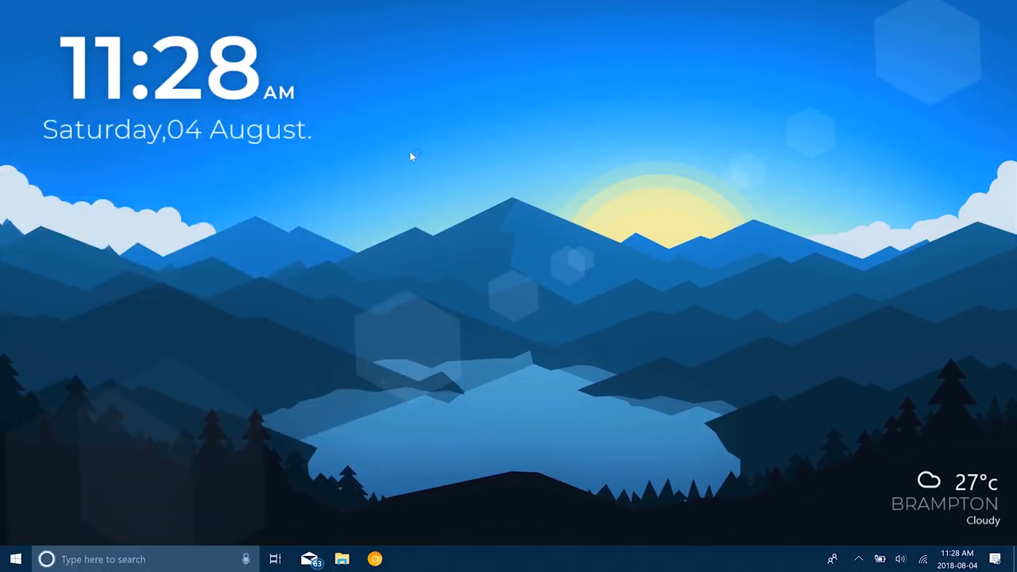
click(407, 559)
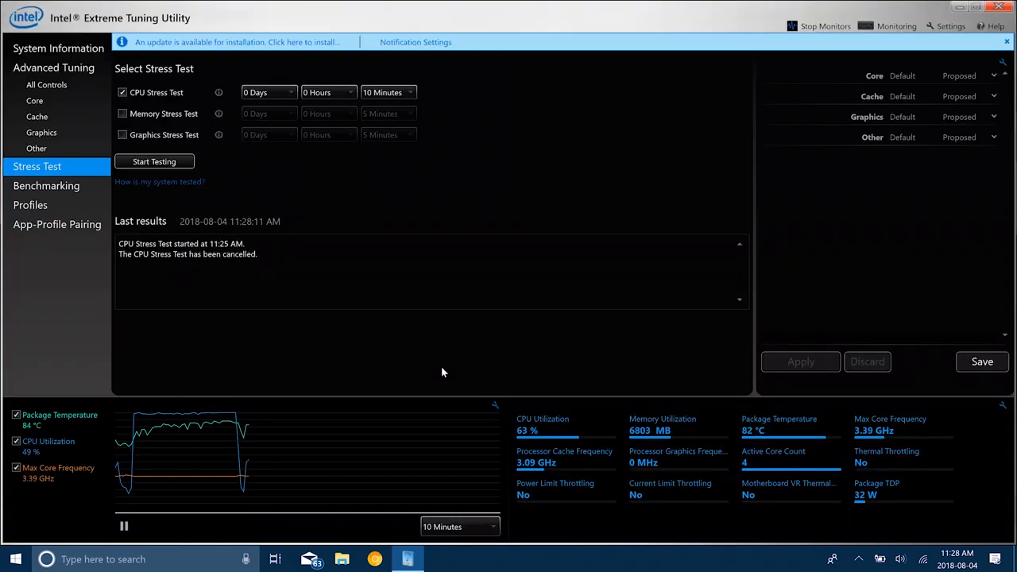
mouse_move(499, 369)
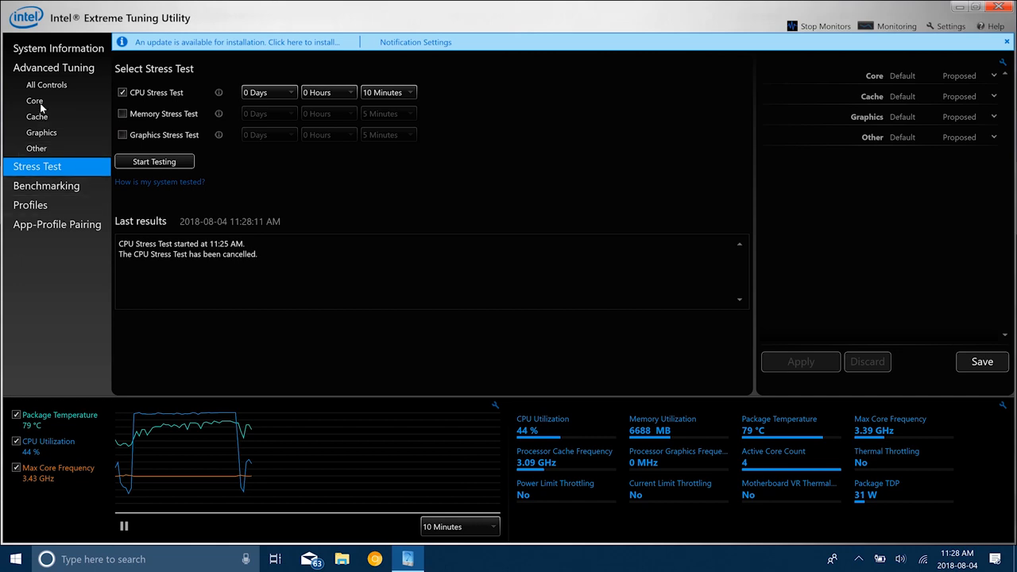
click(35, 102)
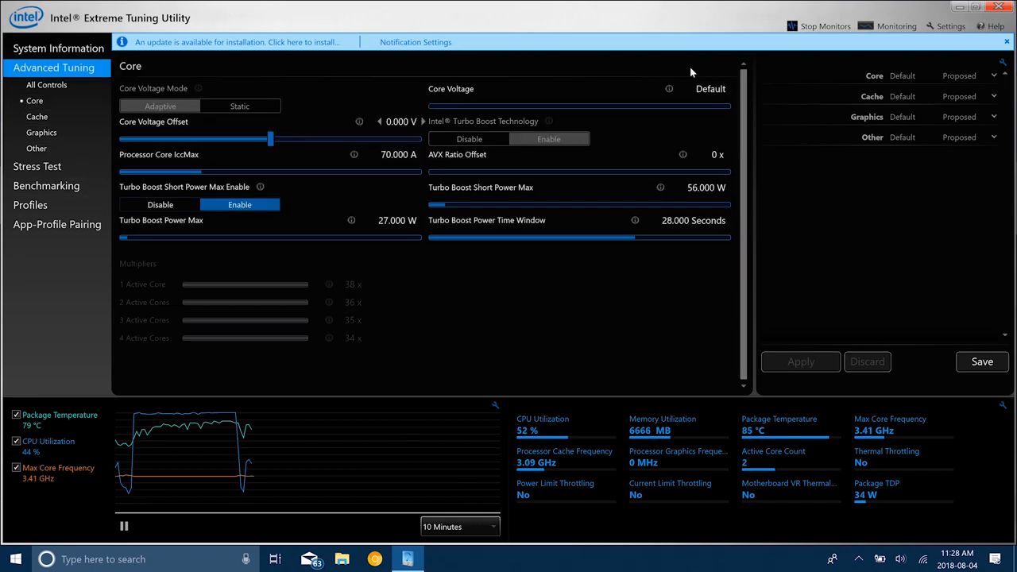
click(38, 167)
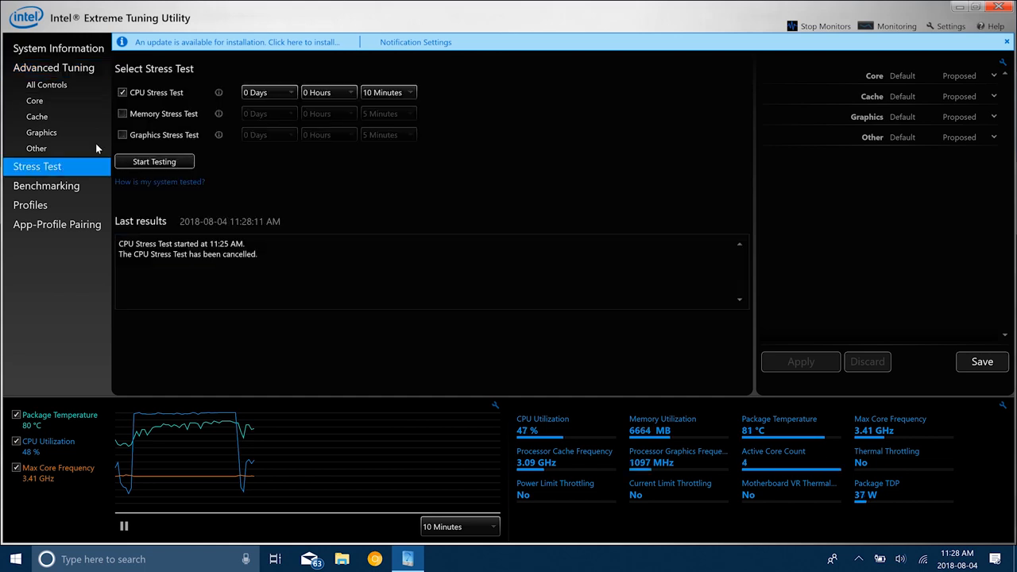
click(155, 162)
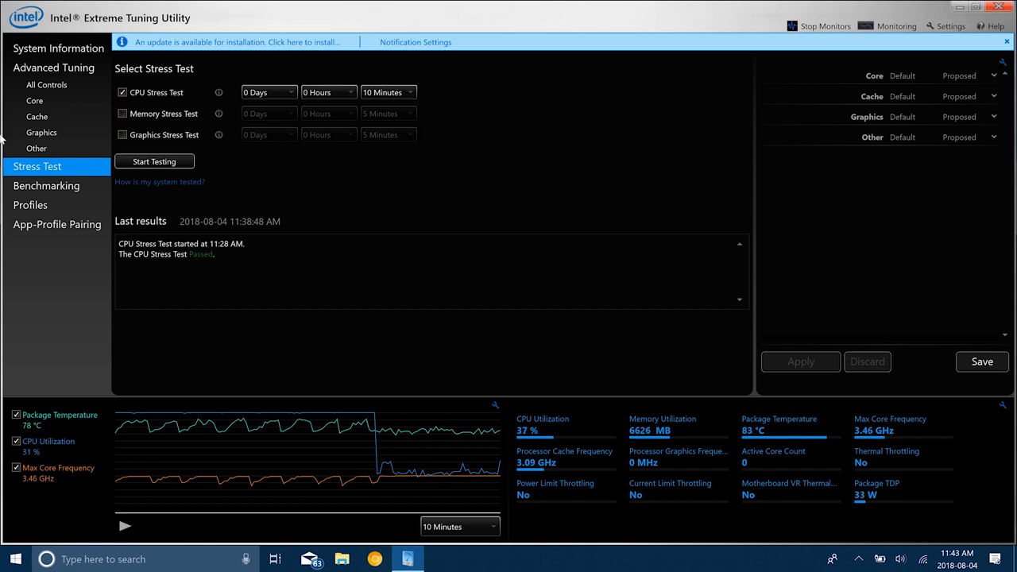
Choose a -0.060 V Core Voltage Offset under Advanced Tuning > Core
click(35, 100)
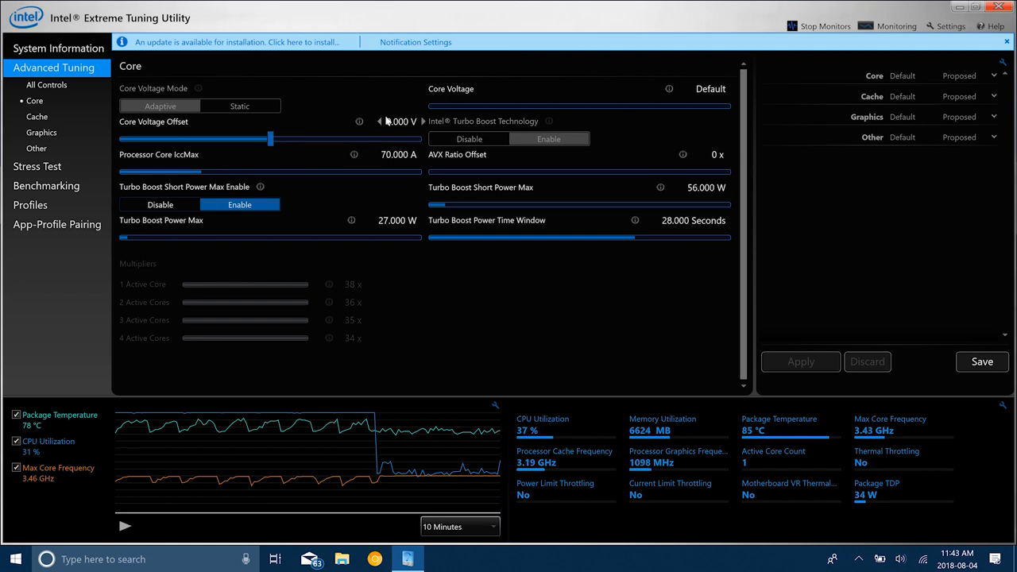
click(397, 121)
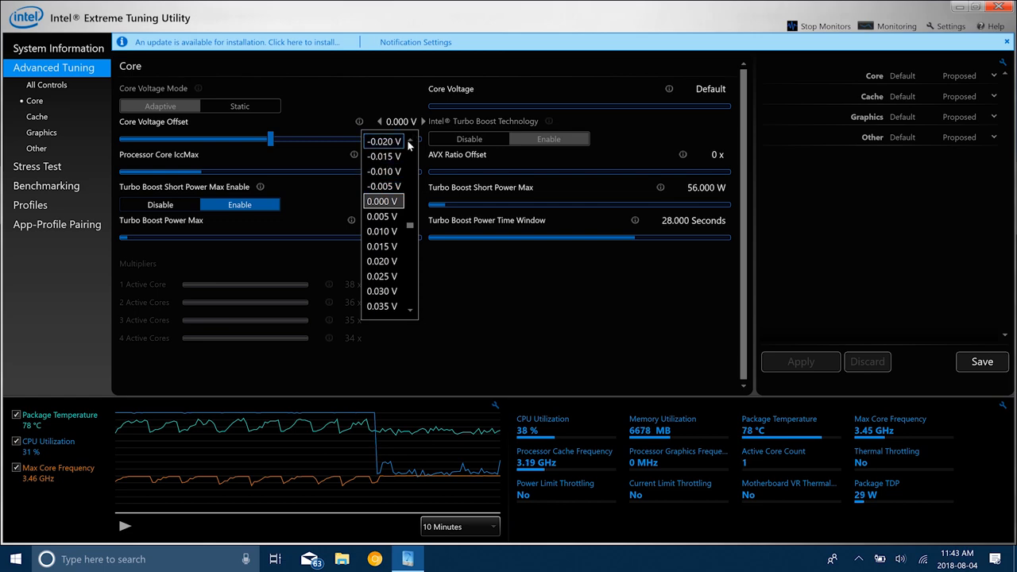
scroll(up, 3)
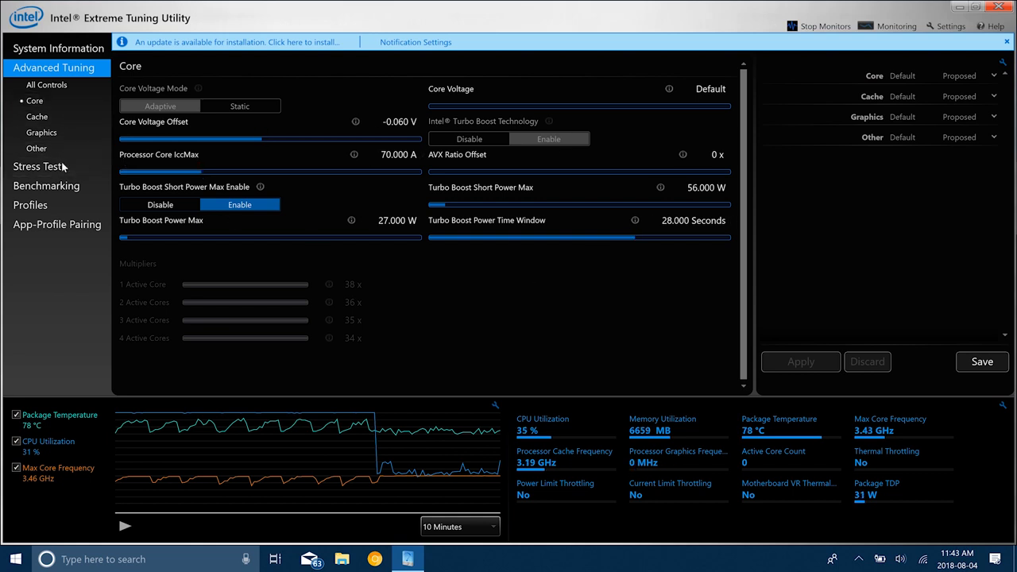
Start a second CPU stress test with the -0.060 V offset active
click(38, 167)
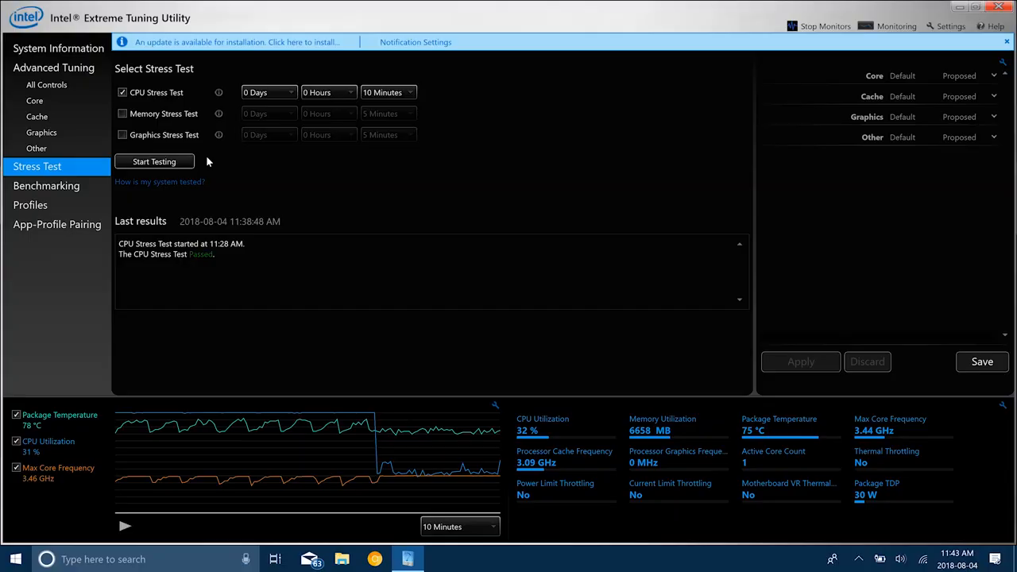
click(154, 162)
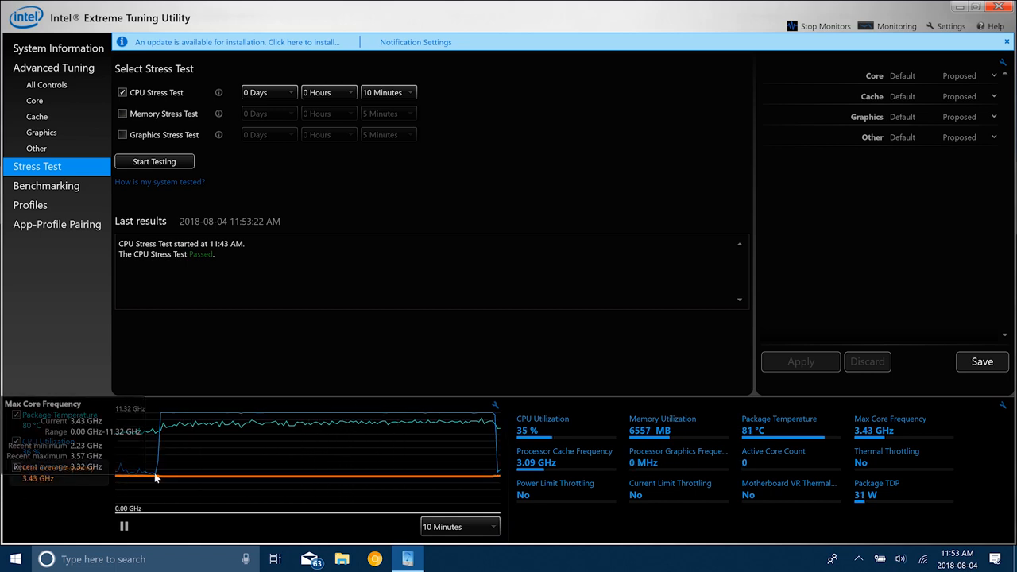
Apply a -0.125 V Core Voltage Offset and return to the Stress Test page
click(124, 525)
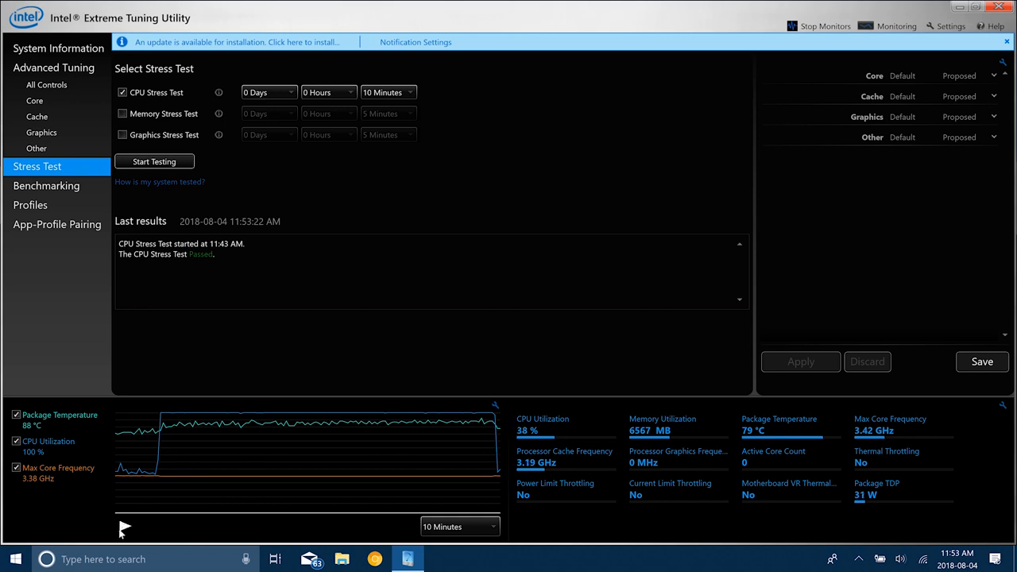
mouse_move(36, 117)
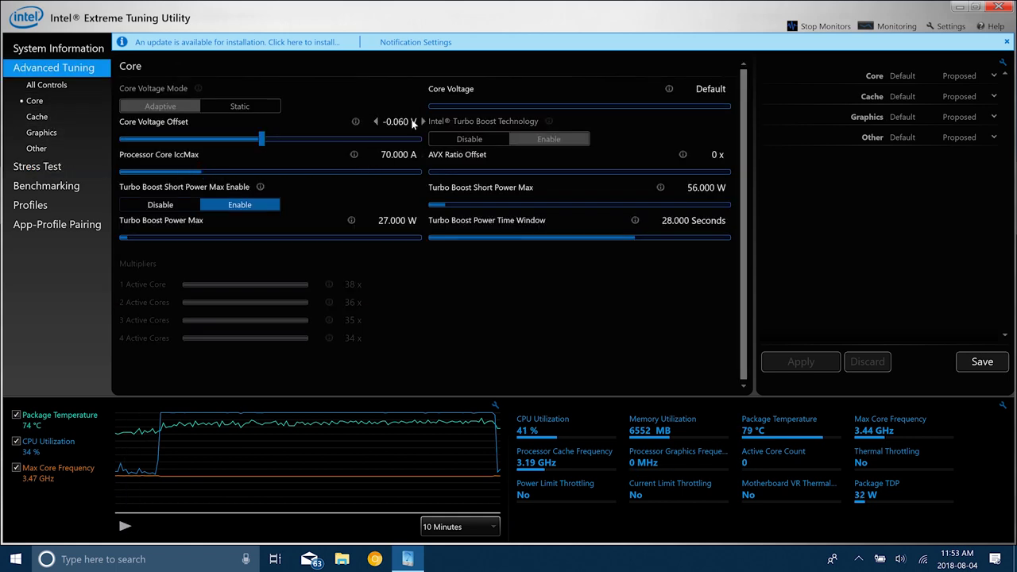
click(394, 121)
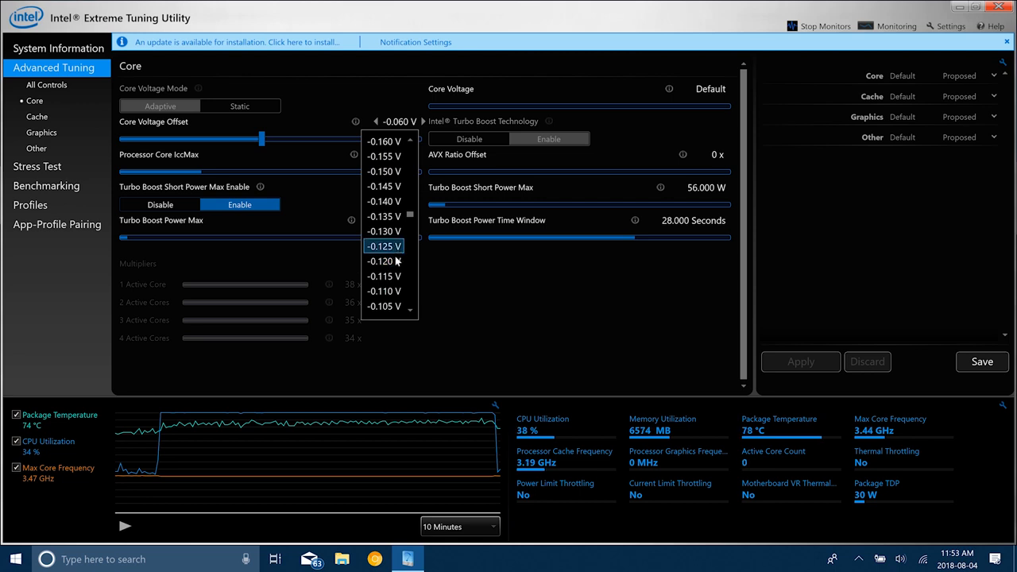
click(381, 260)
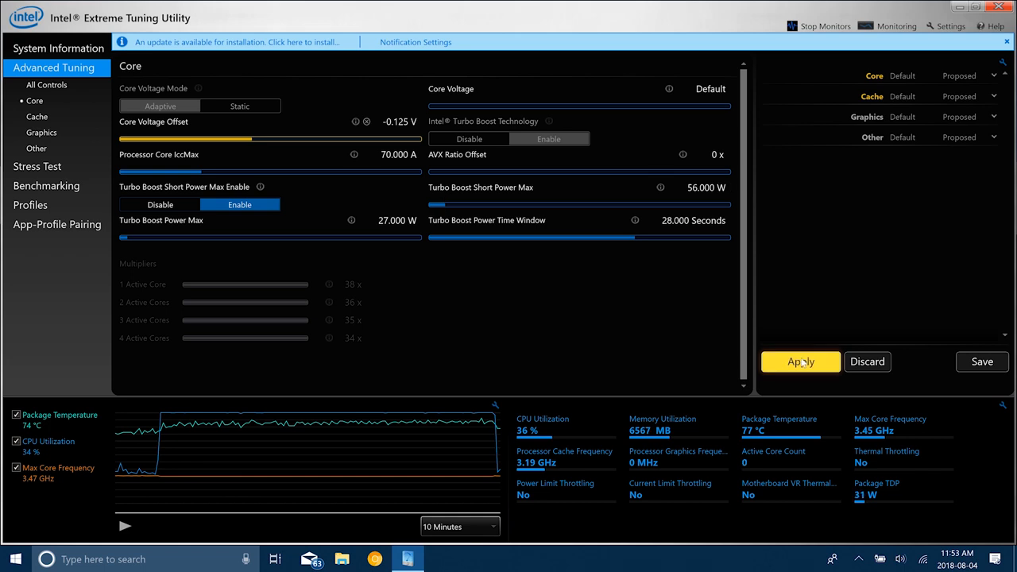
click(801, 362)
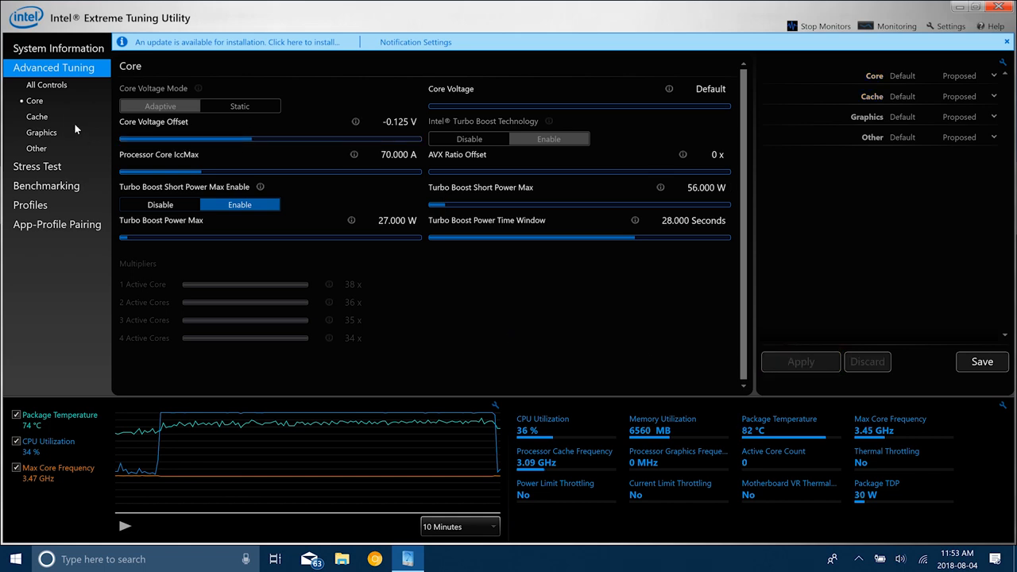
click(38, 166)
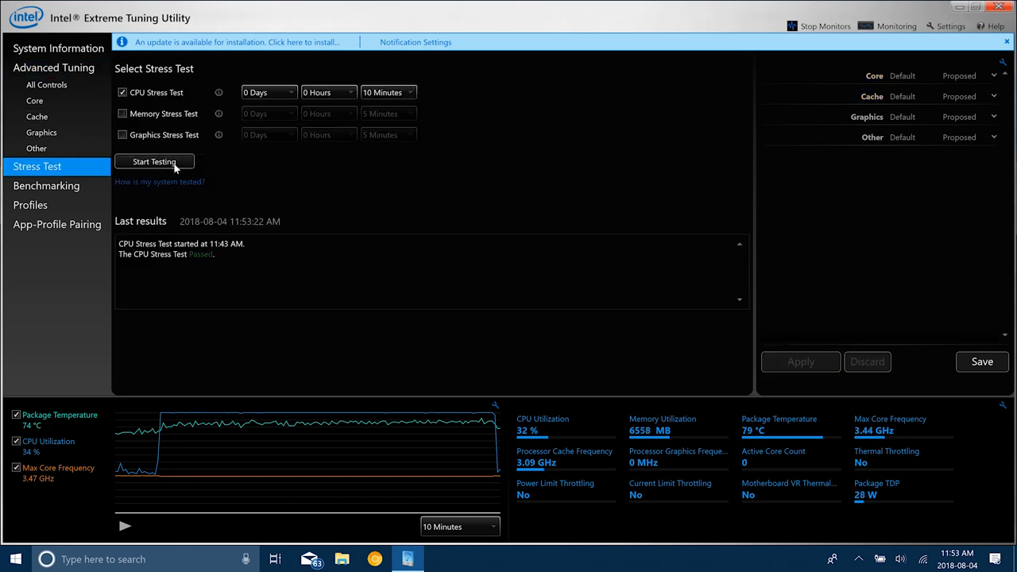
Start the CPU stress test at -0.125 V, then begin saving the settings as profile 'Custom'
click(154, 162)
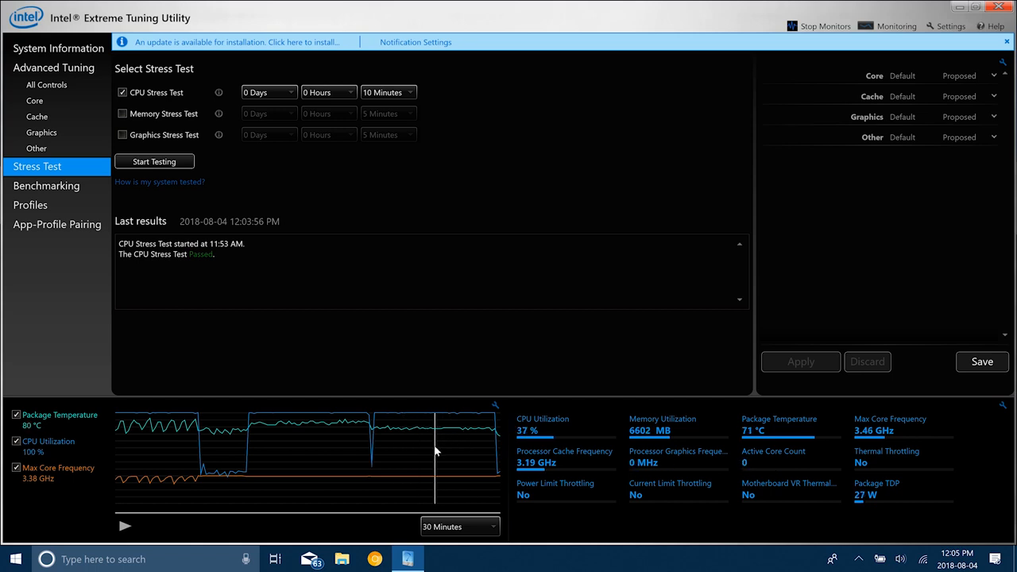
click(35, 100)
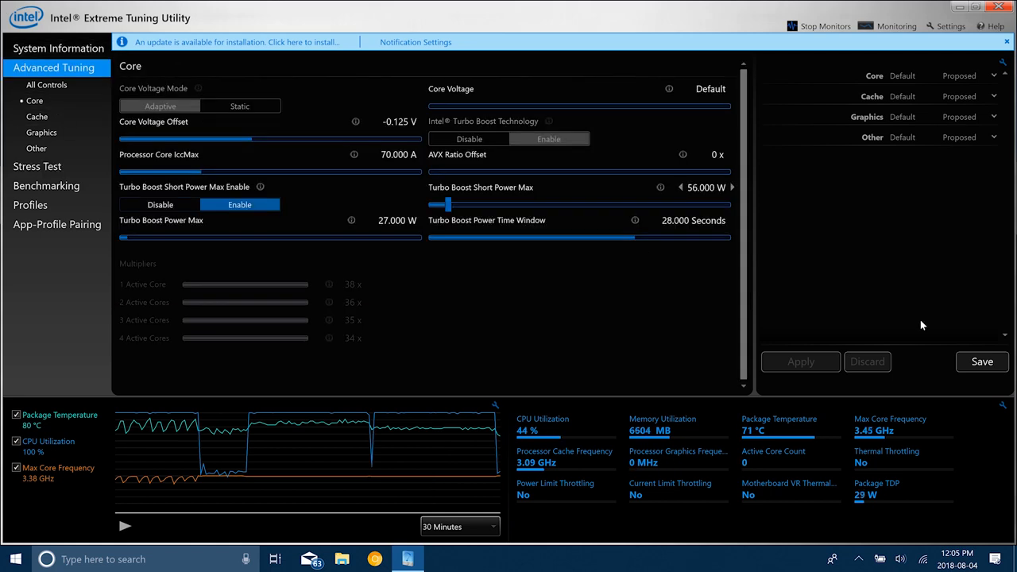
click(981, 362)
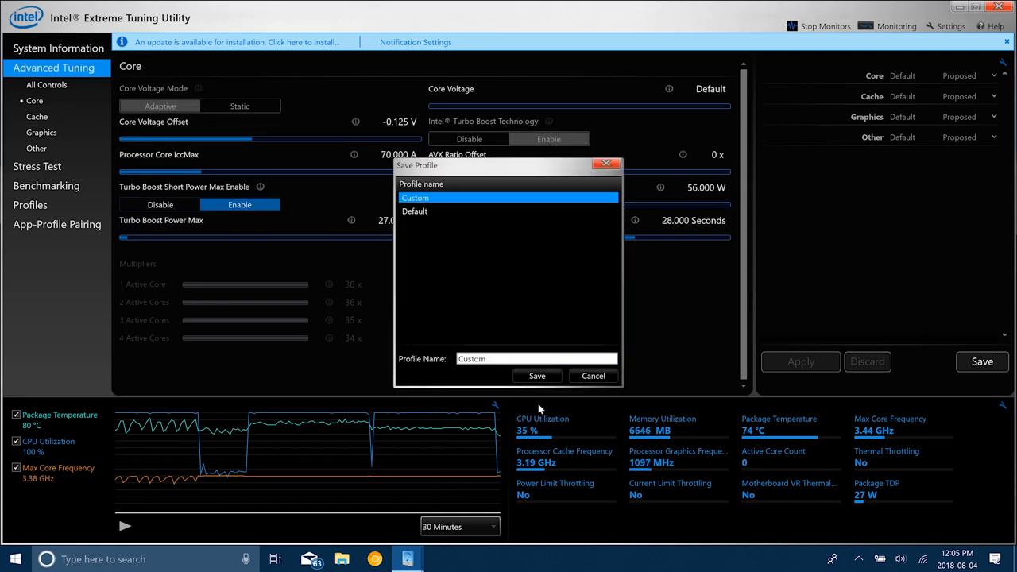